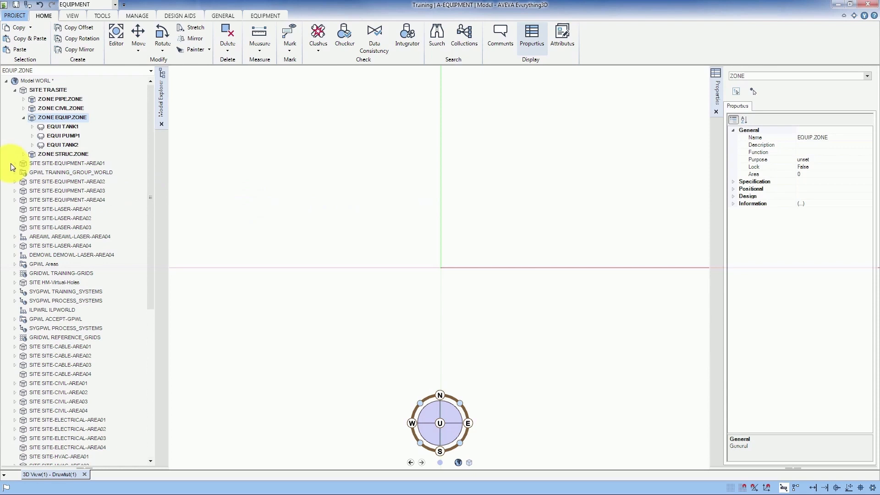
# - Expand SITE-EQUIPMENT-AREA01 and its zone to list equipment including D1201
pyautogui.click(16, 163)
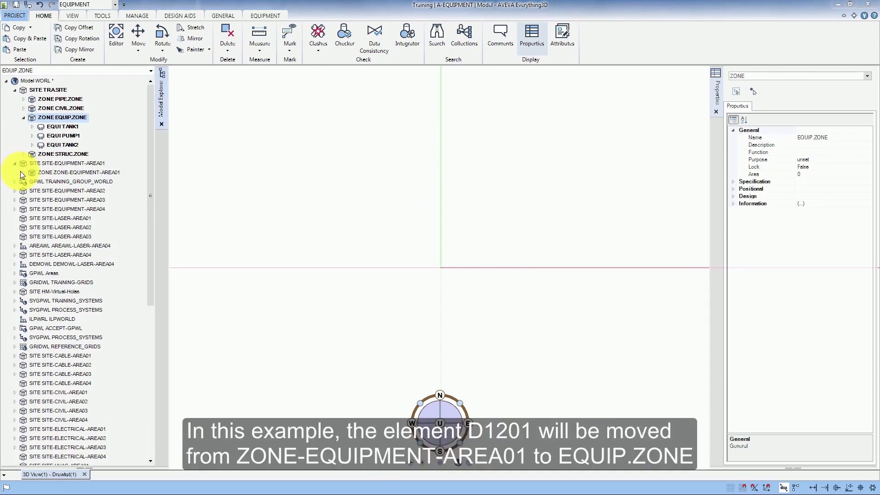
pyautogui.click(23, 173)
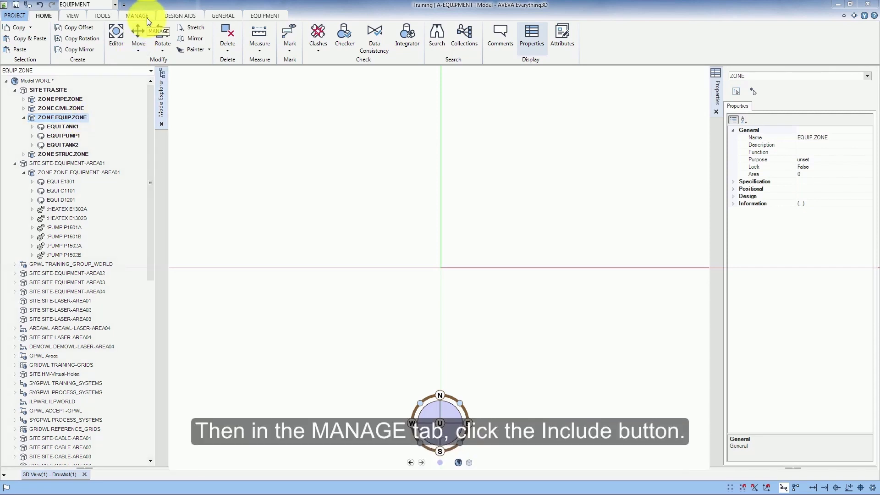
# - Launch the Include form for EQUIP.ZONE from the Manage ribbon, showing TANK1, PUMP1 and TANK2
pyautogui.click(140, 15)
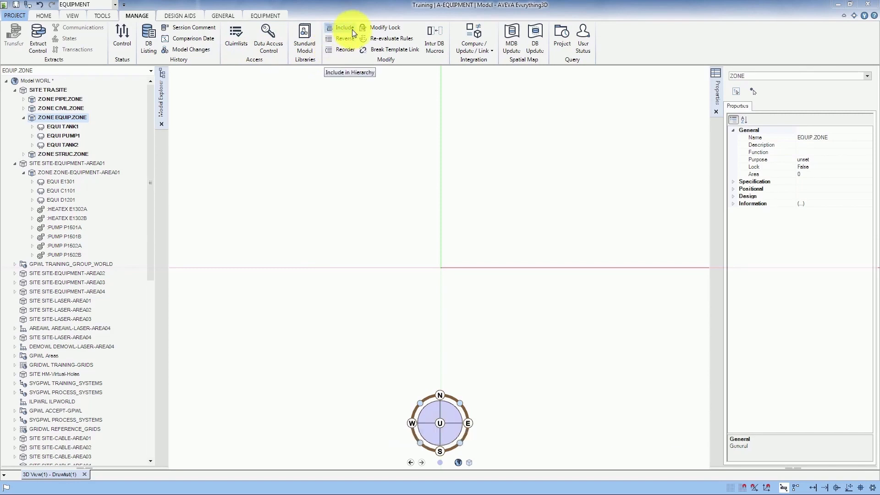
pyautogui.click(343, 28)
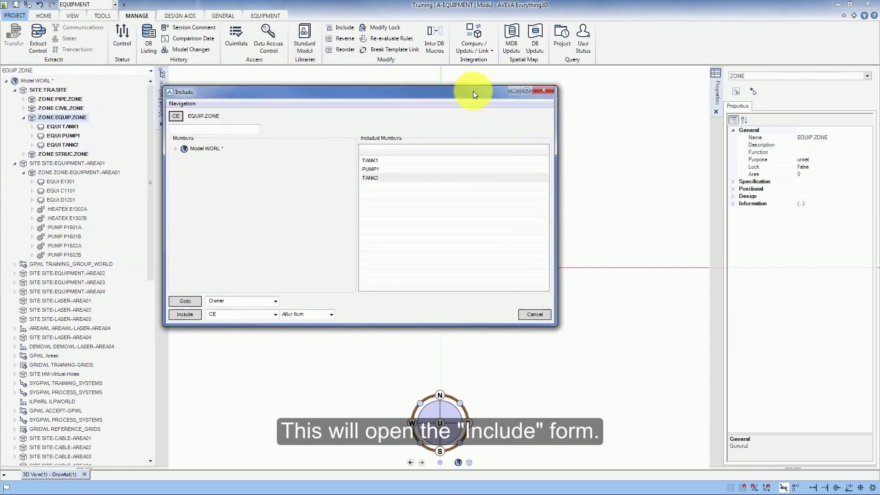
pyautogui.moveTo(462, 95)
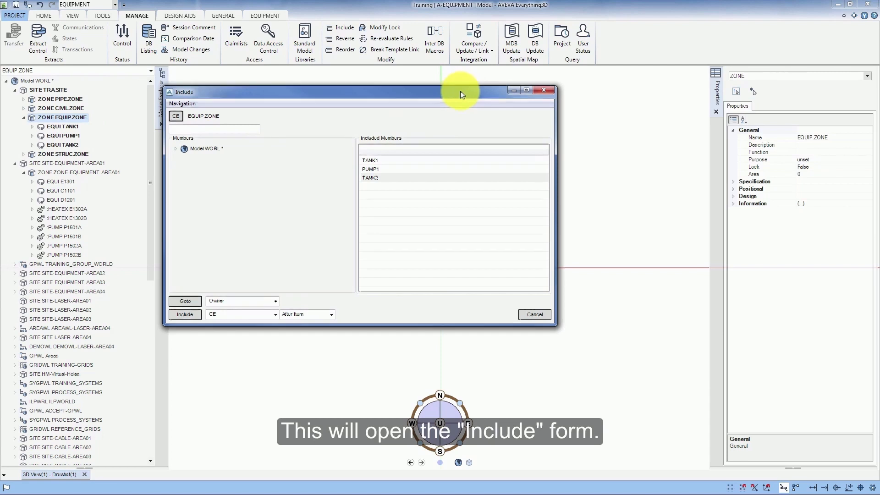
# - Reposition the Include form and expand Model WORL to list its sites
pyautogui.moveTo(461, 94); pyautogui.dragTo(477, 96)
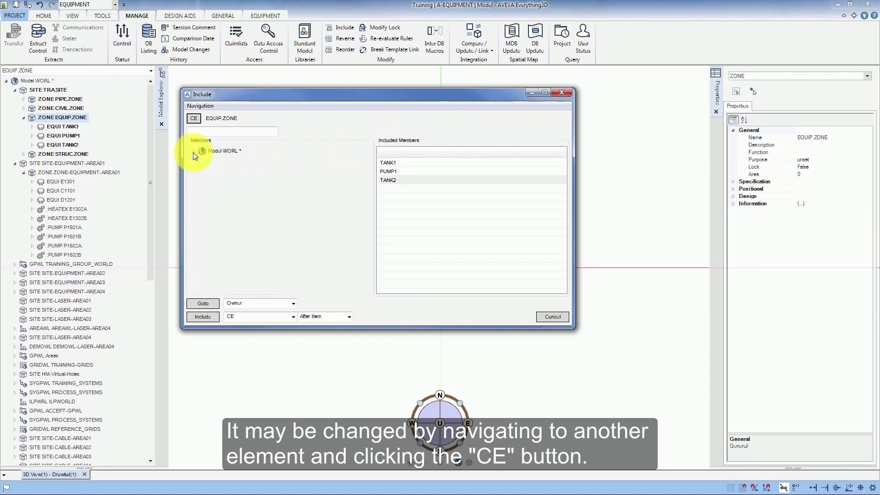
pyautogui.click(201, 150)
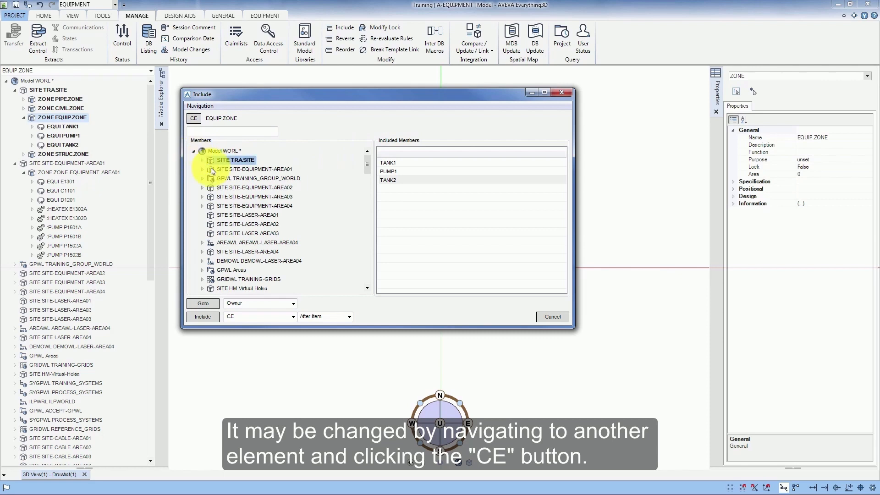
pyautogui.click(254, 261)
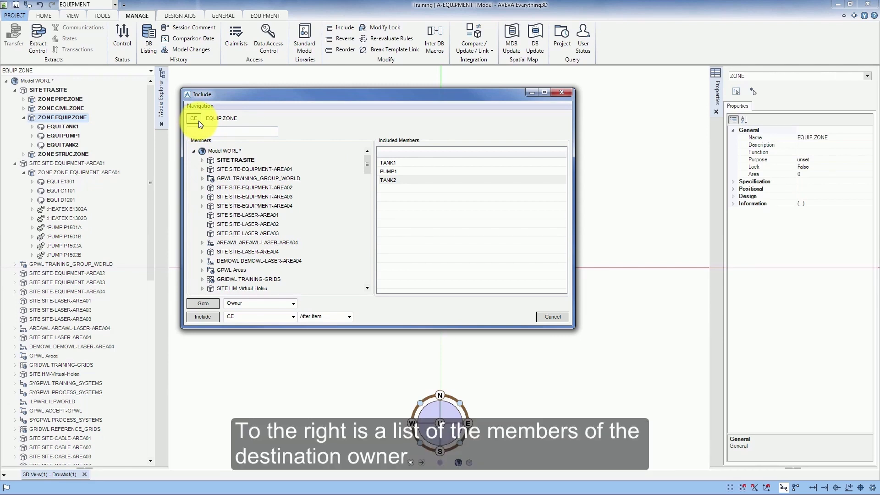
pyautogui.moveTo(369, 154)
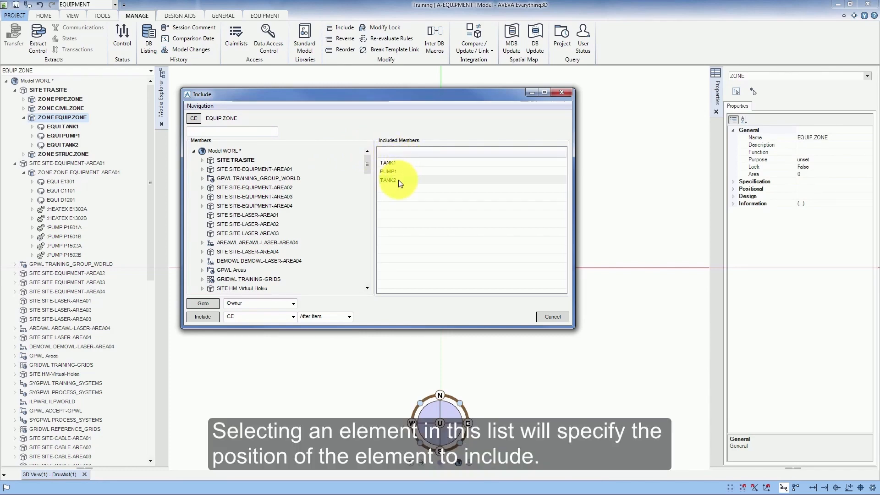
# - Make TANK2 the reference member with the insertion position set to After Item
pyautogui.click(398, 179)
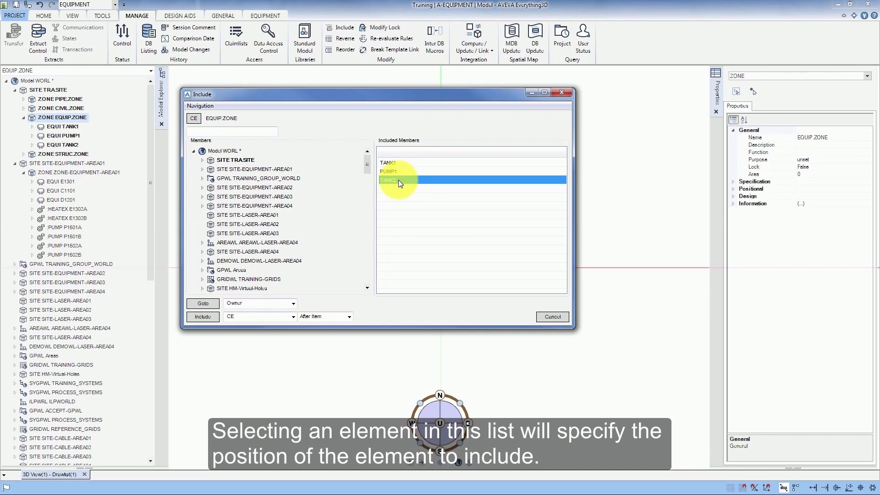
pyautogui.click(401, 180)
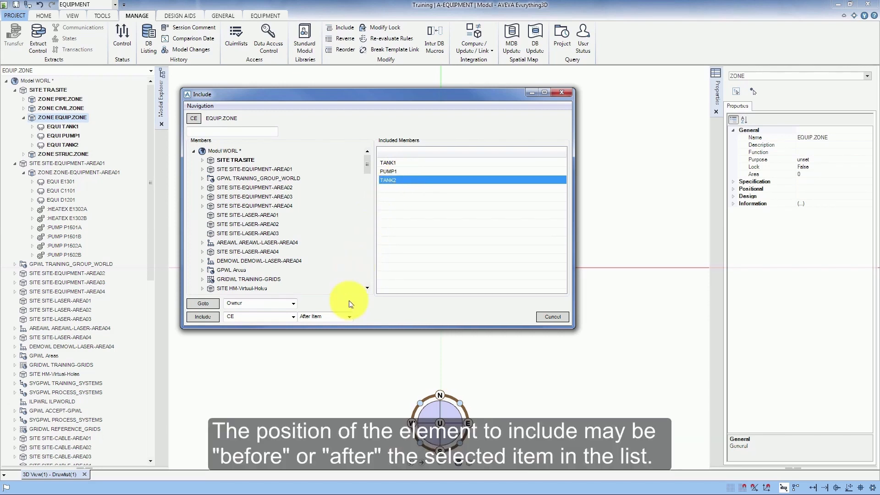
pyautogui.click(349, 316)
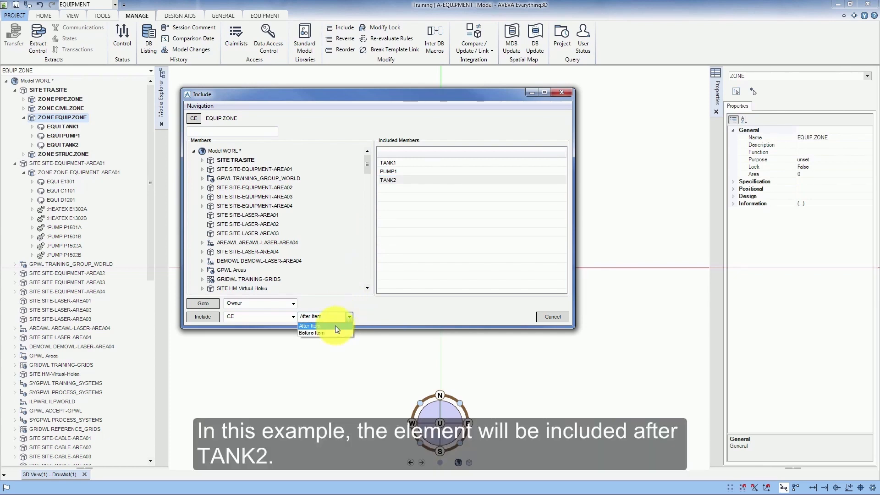
pyautogui.click(309, 326)
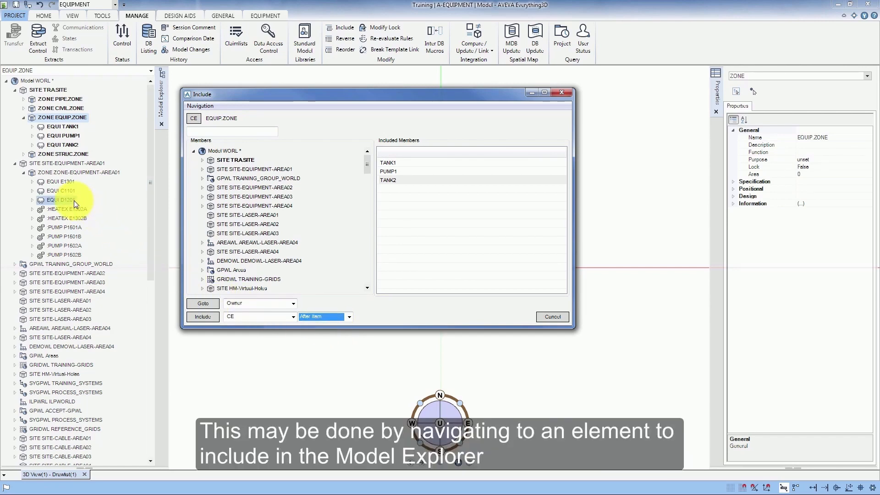
# - Include EQUI D1201 into EQUIP.ZONE right after TANK2
pyautogui.click(60, 199)
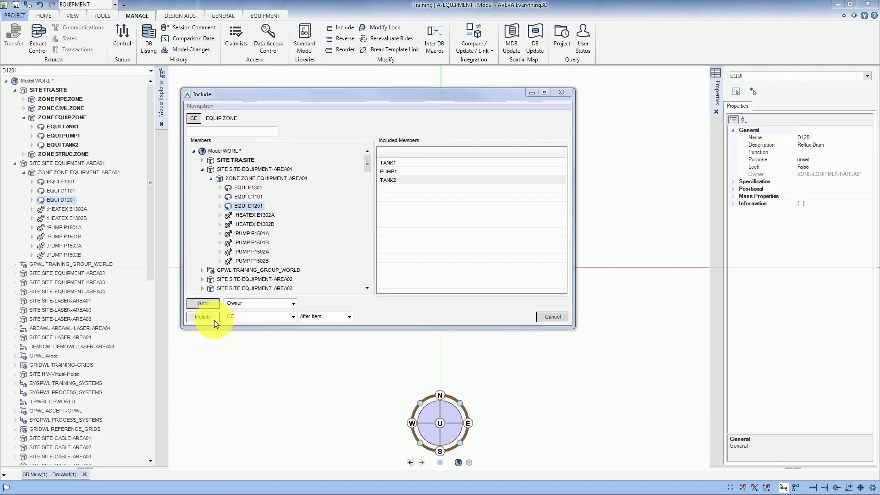
pyautogui.moveTo(216, 323)
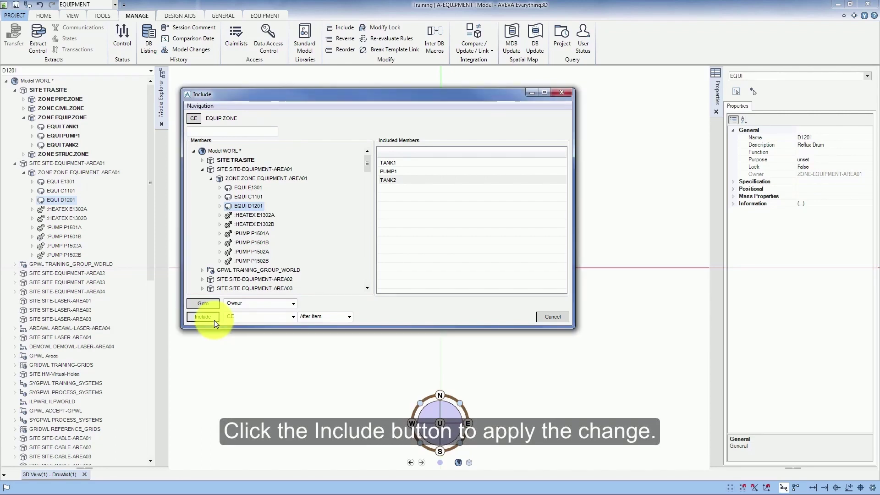
pyautogui.click(203, 317)
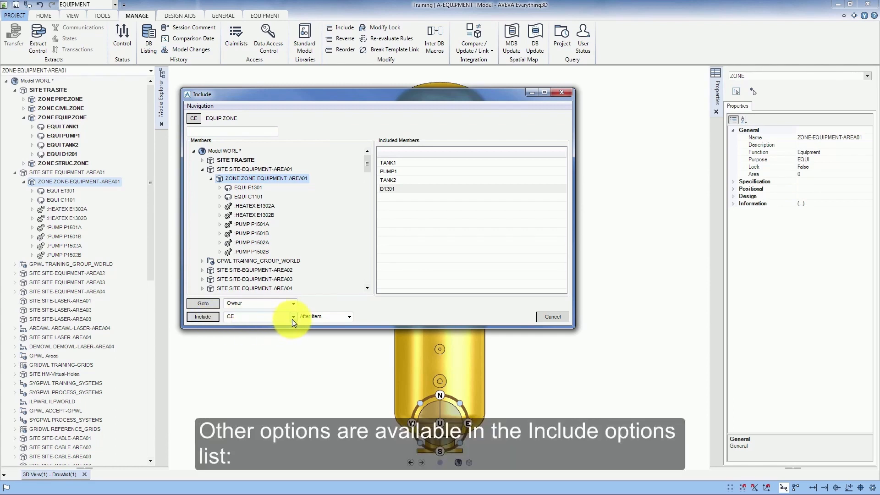
# - Show the include choices CE, CE Members and Identified beside the Include button
pyautogui.click(293, 317)
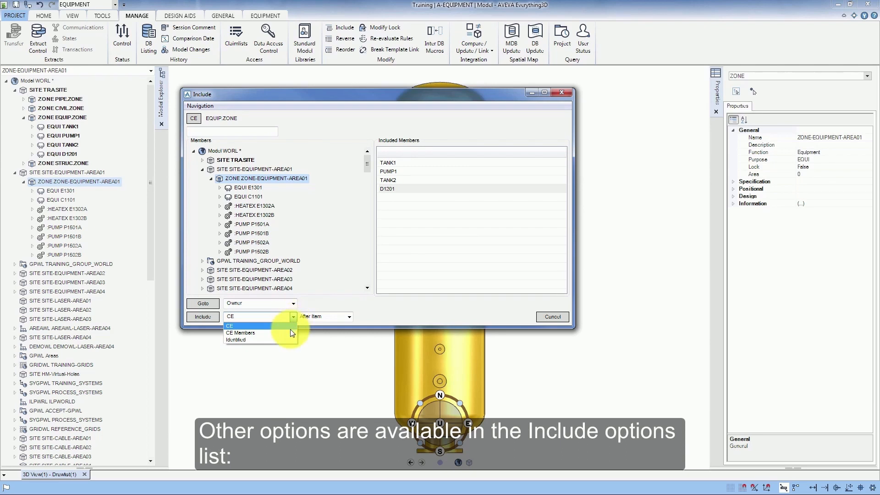